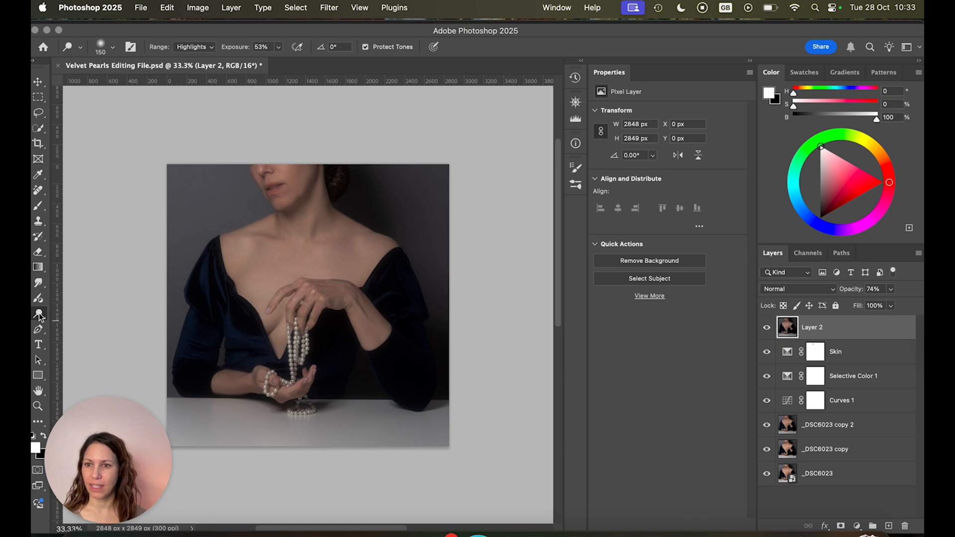
- Add a Curves adjustment layer above Layer 2 and drag a point to reshape its tone curve
click(38, 313)
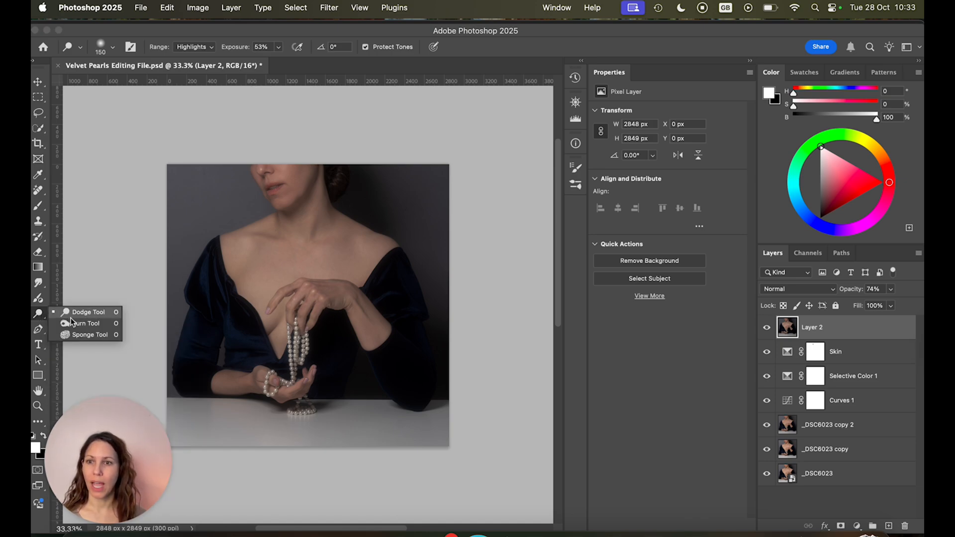
mouse_move(84, 324)
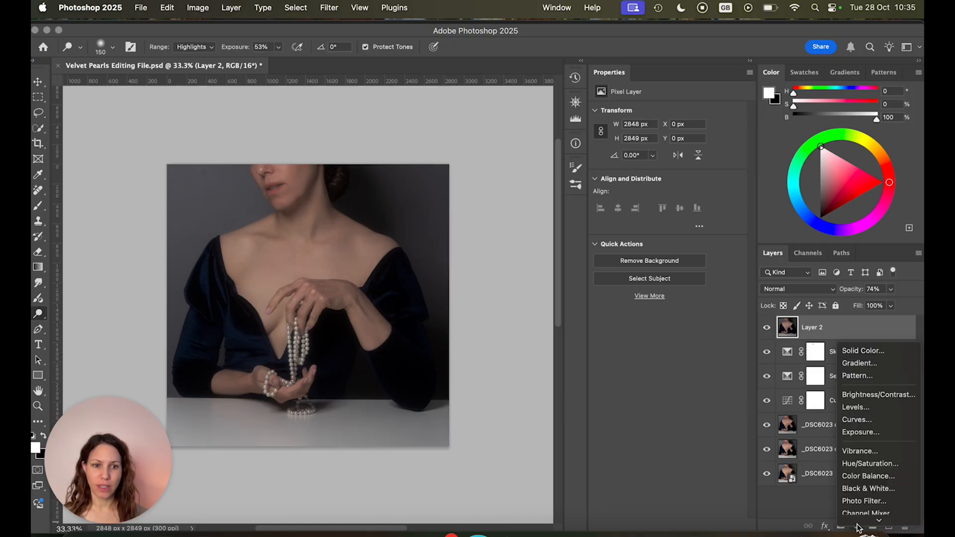
click(858, 525)
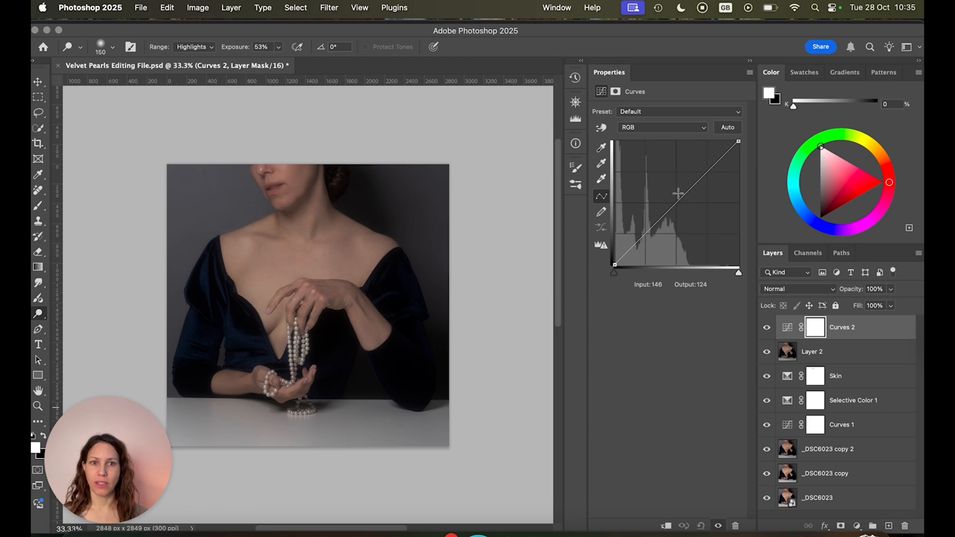
drag(678, 194, 662, 197)
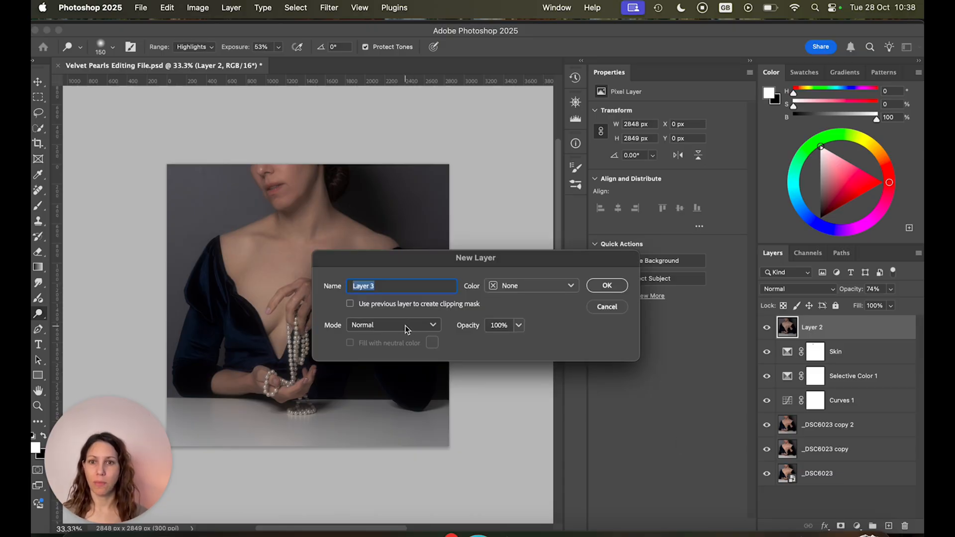
- Create Layer 3 in Soft Light mode filled with neutral gray via the New Layer dialog
click(393, 324)
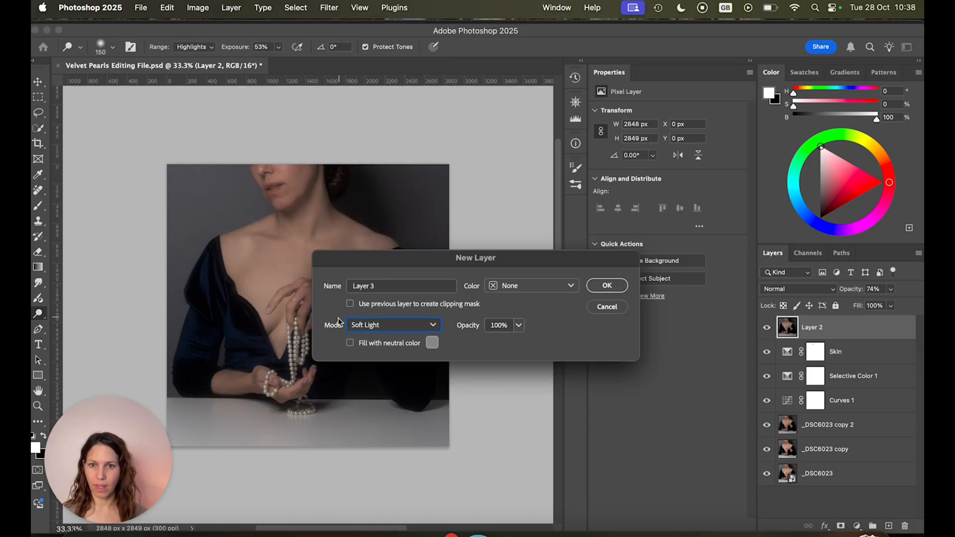
click(350, 342)
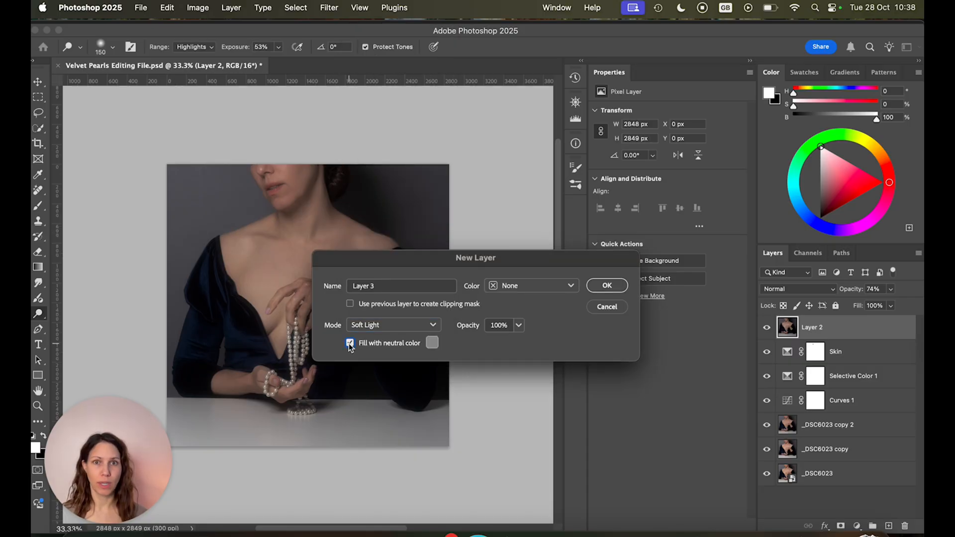
click(606, 285)
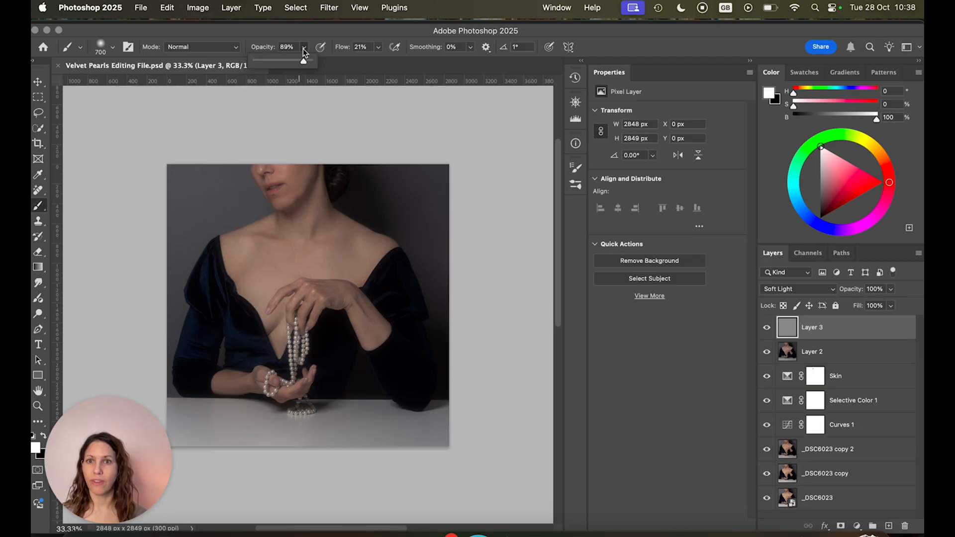
- Lower the brush opacity to 8% and keep white as the foreground colour
drag(302, 61, 256, 60)
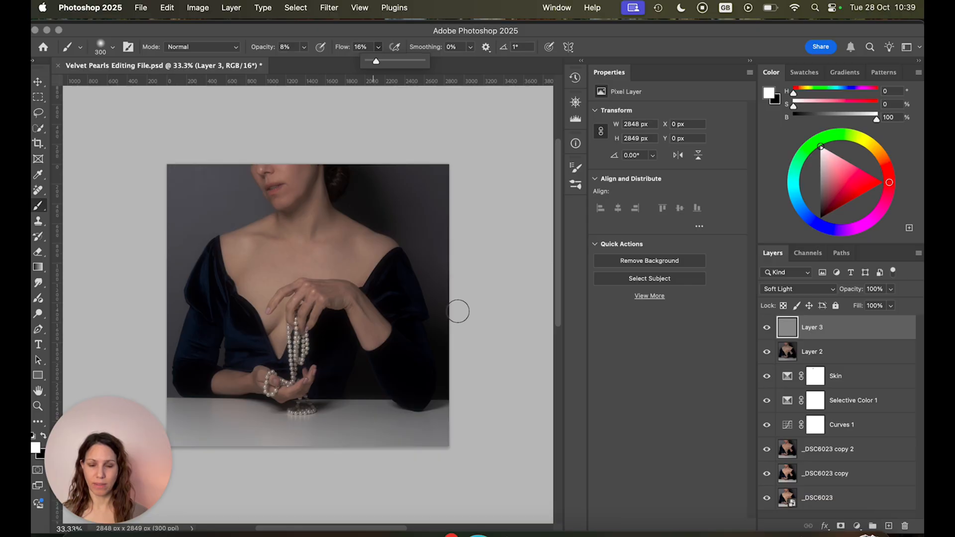
mouse_move(49, 456)
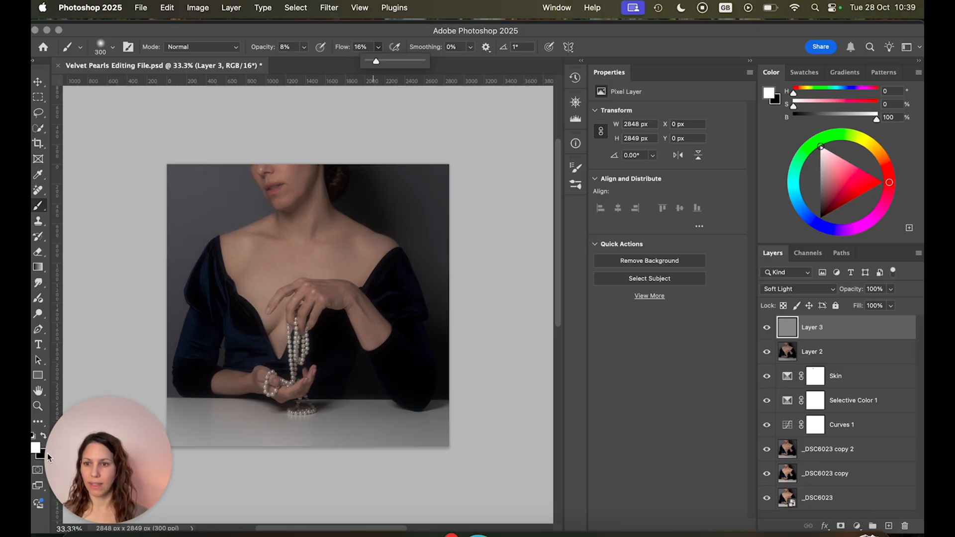
click(34, 446)
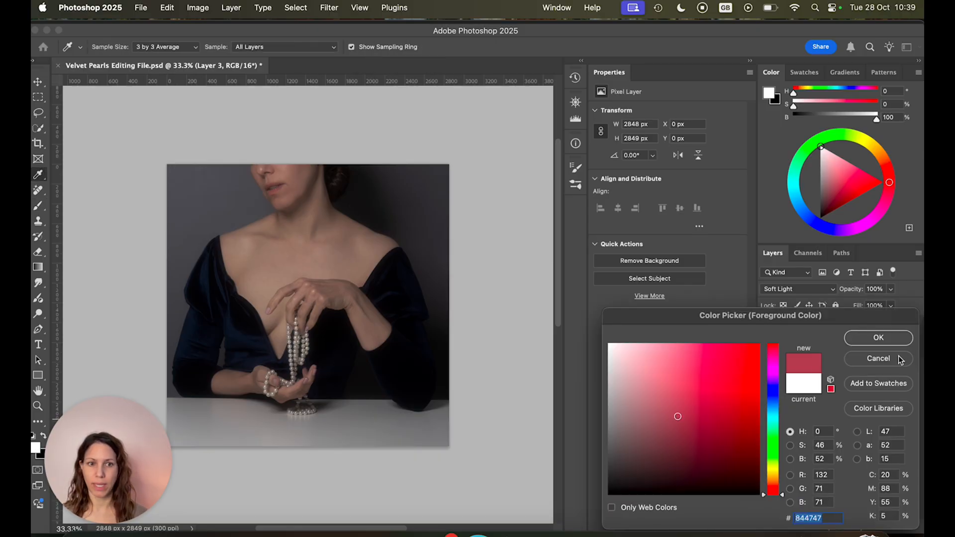
click(877, 337)
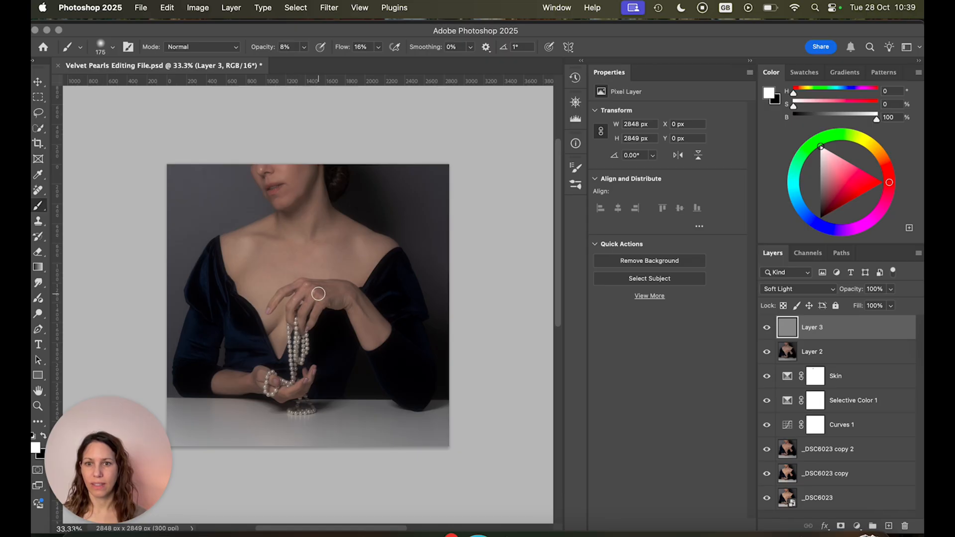
mouse_move(280, 164)
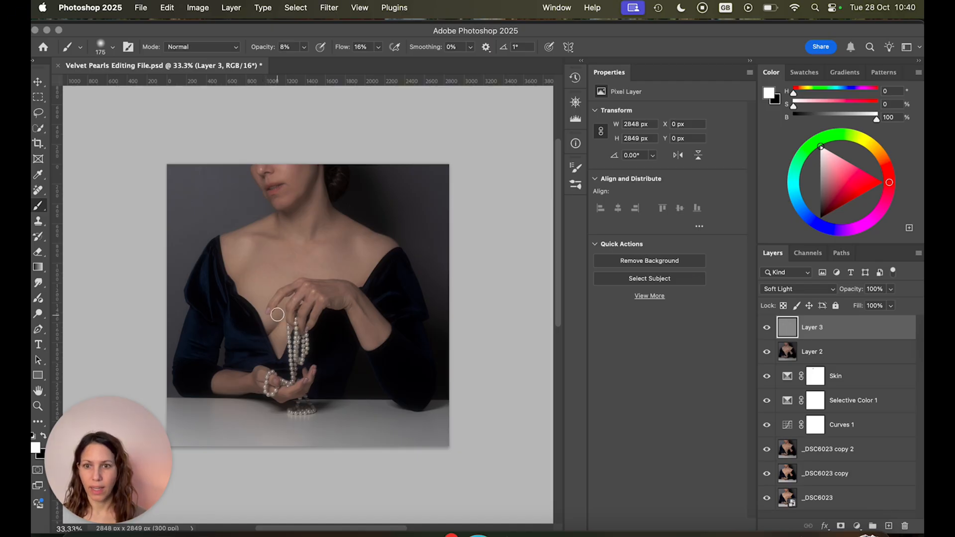
mouse_move(251, 238)
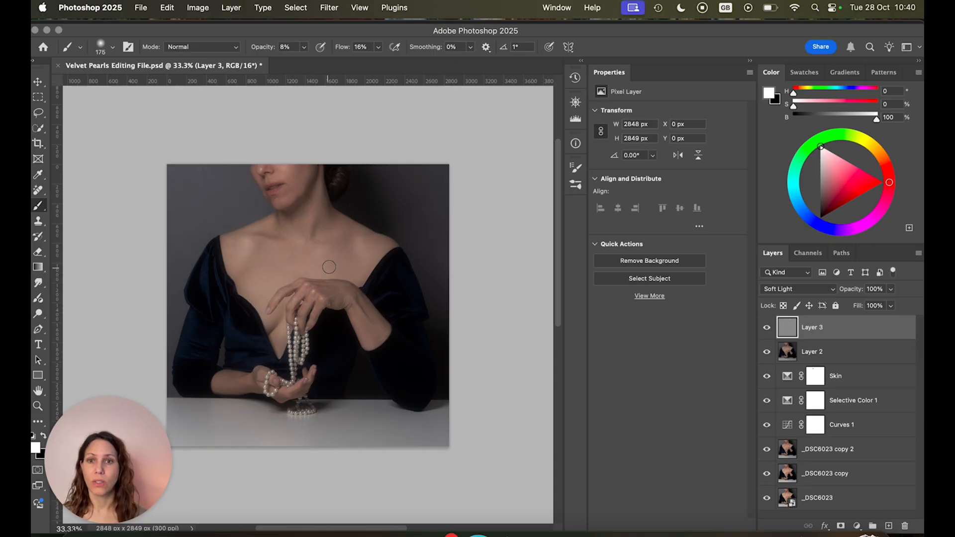
mouse_move(364, 243)
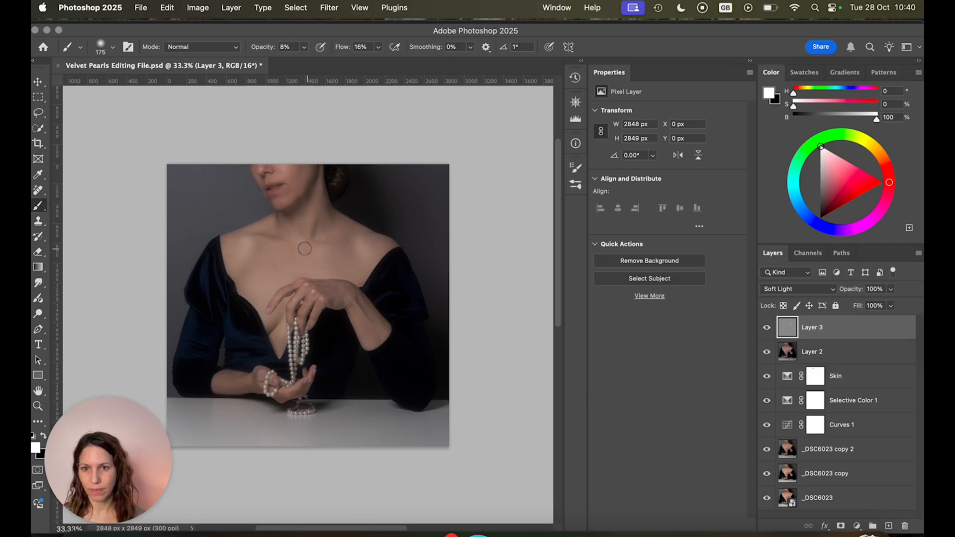
mouse_move(336, 177)
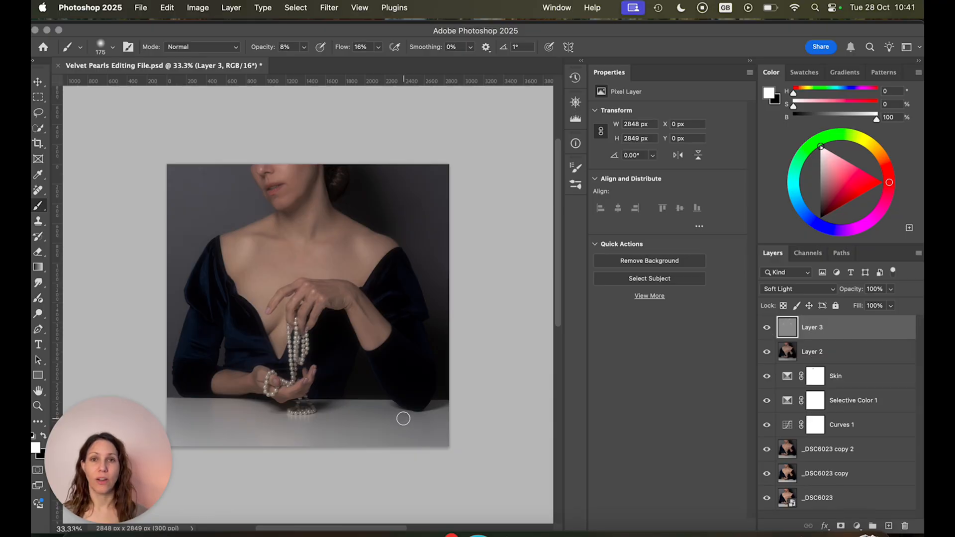
mouse_move(327, 334)
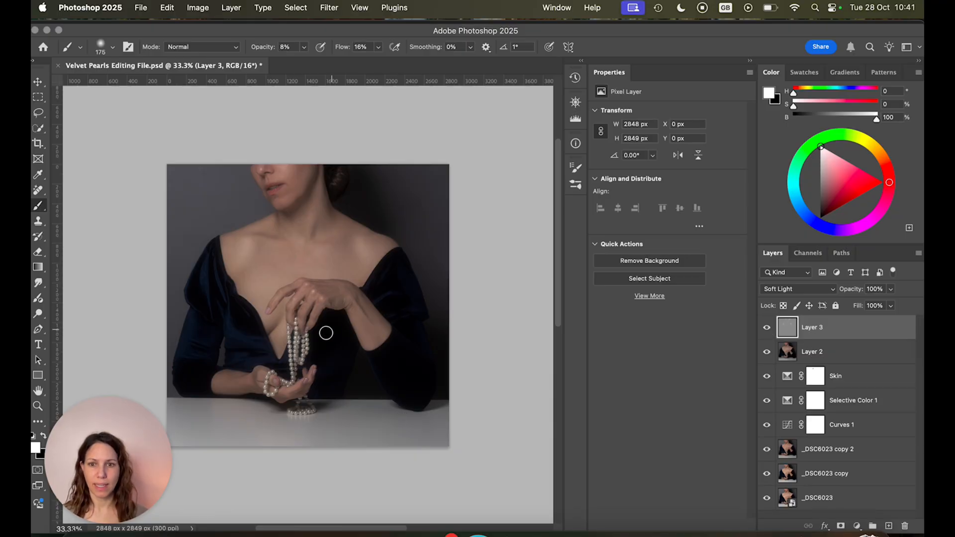
mouse_move(350, 398)
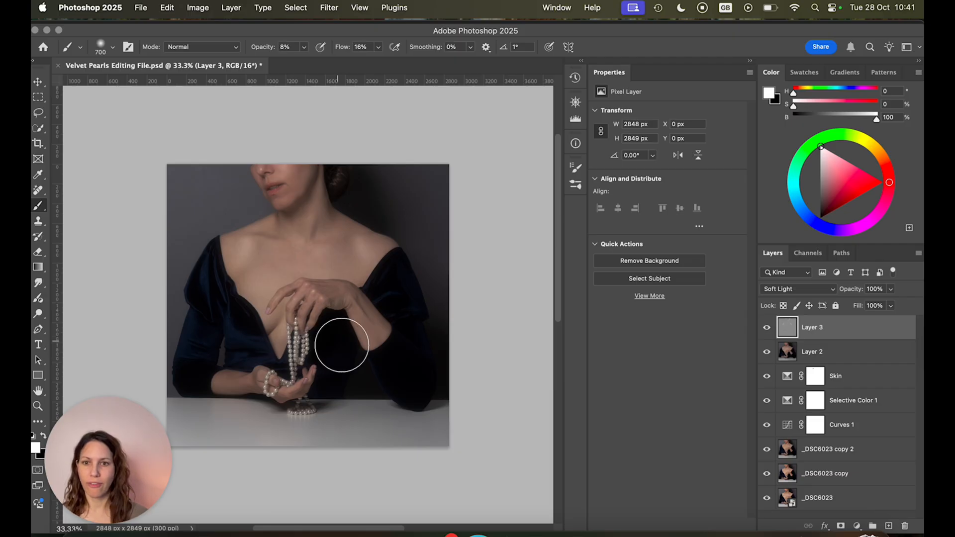
mouse_move(436, 365)
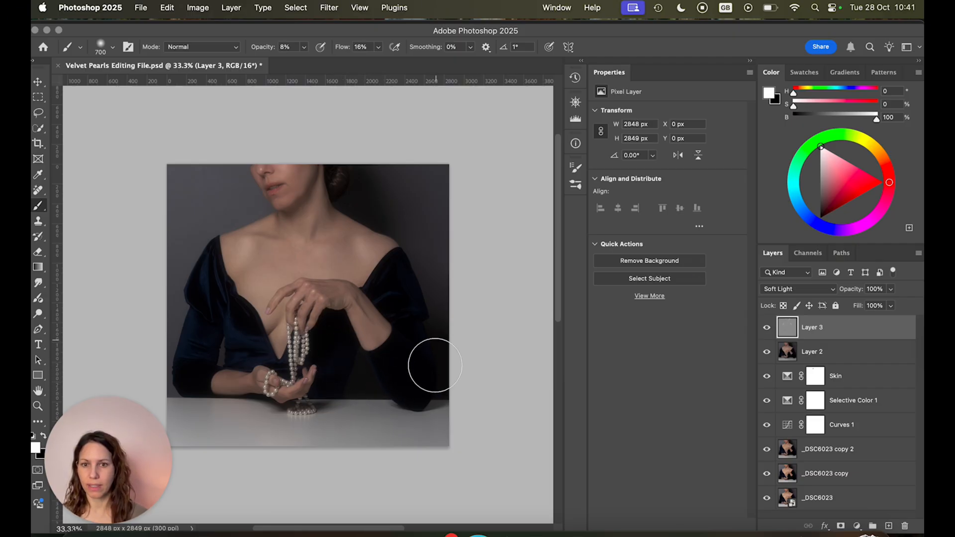
mouse_move(362, 344)
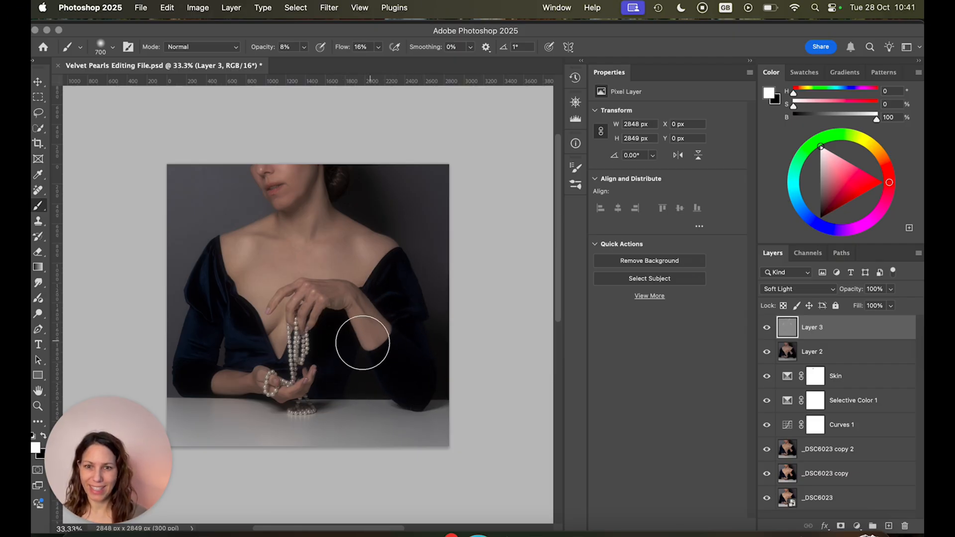
- Paint white dodge strokes to brighten the velvet sleeve on the right
drag(362, 341, 413, 362)
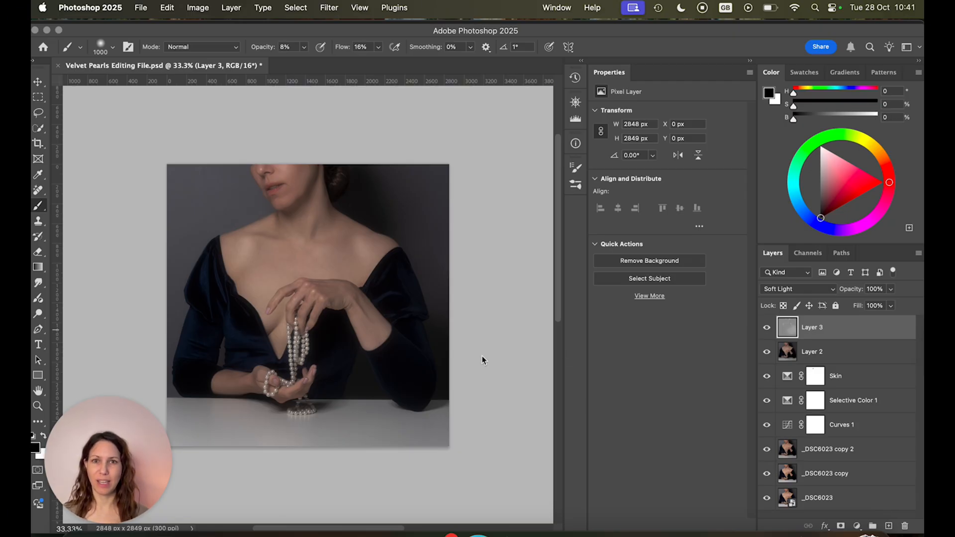
mouse_move(302, 307)
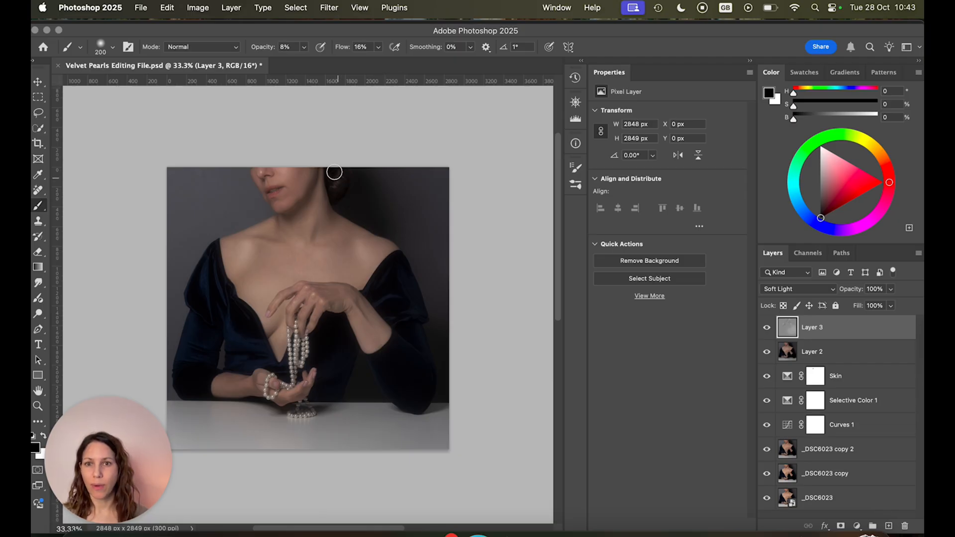
mouse_move(350, 188)
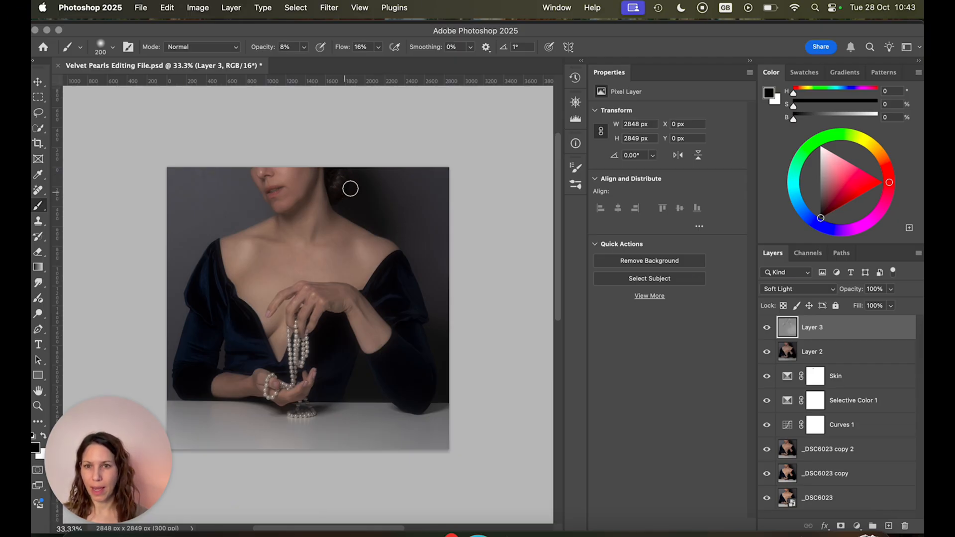
- Hide Layer 3 to compare the burned result against the original
click(766, 329)
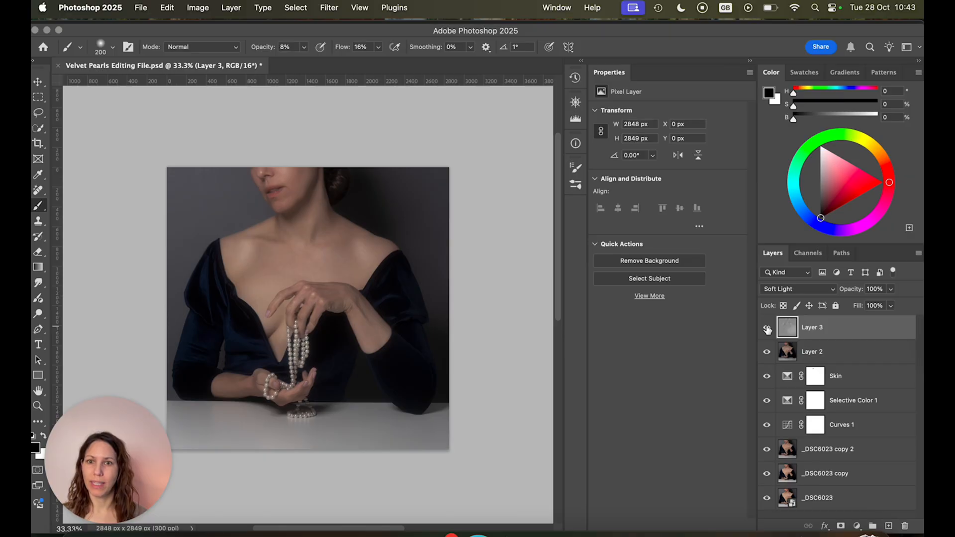